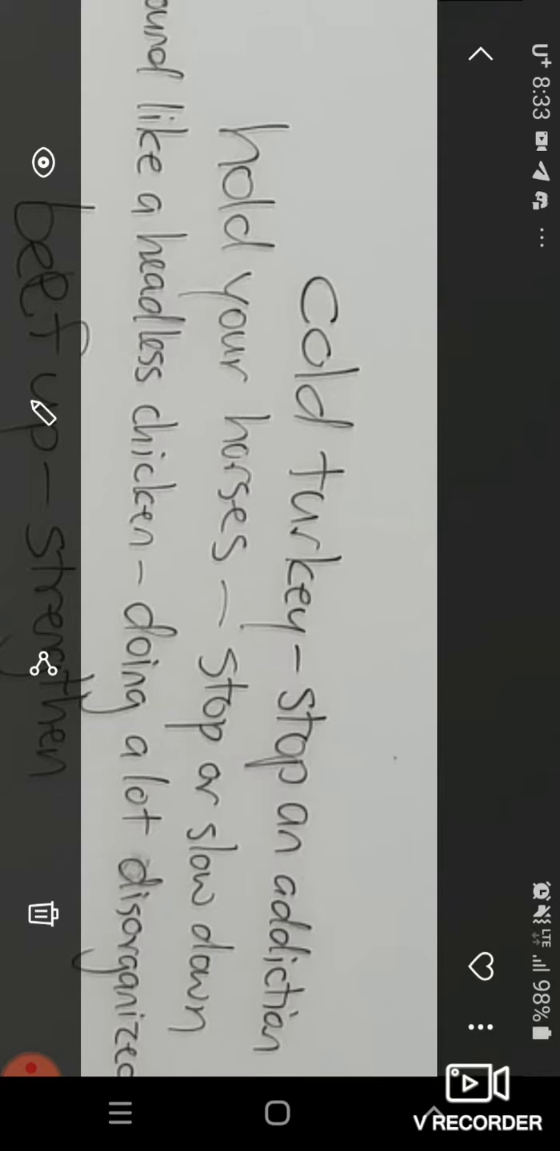
- Pan the whiteboard photo to reveal the idioms from 'cold turkey' to 'go bananas'
scroll("down", 3)
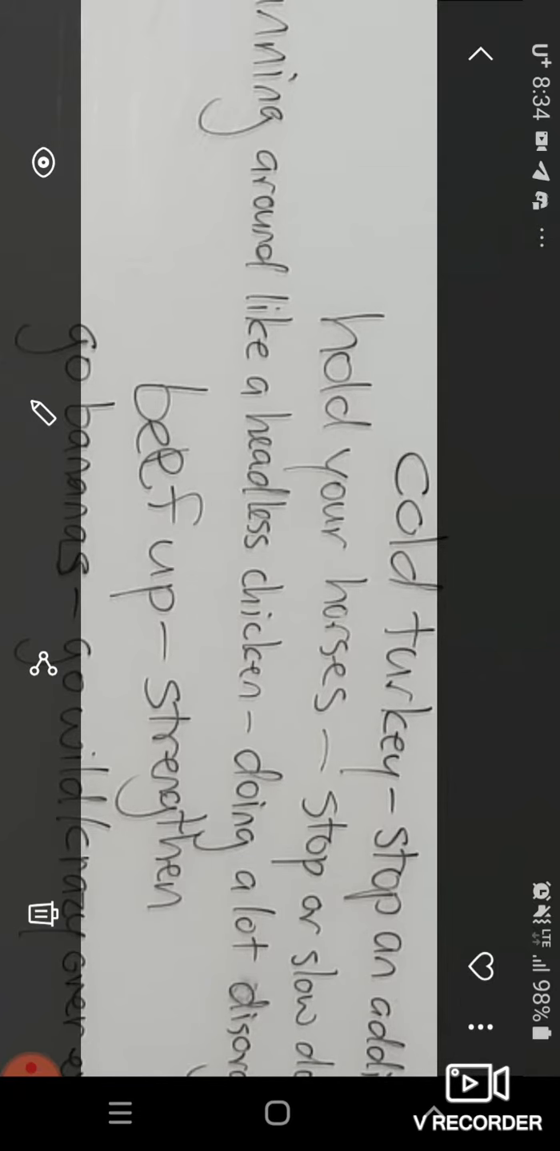
- Zoom out until the whole whiteboard fits, showing 'bean counters' and 'business before pleasure'
scroll("down", 3)
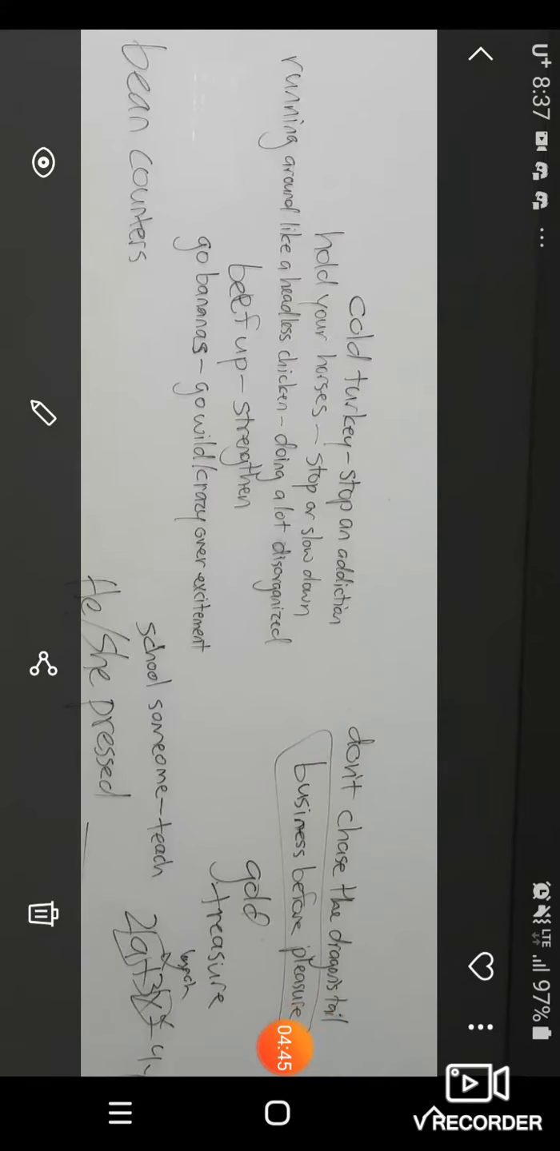
left_click(275, 1049)
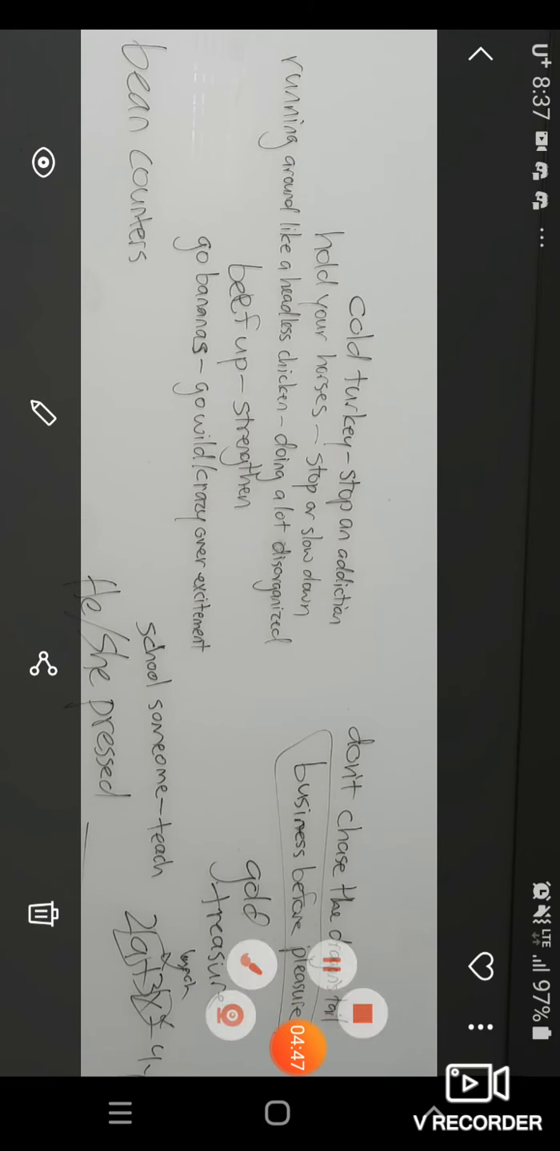